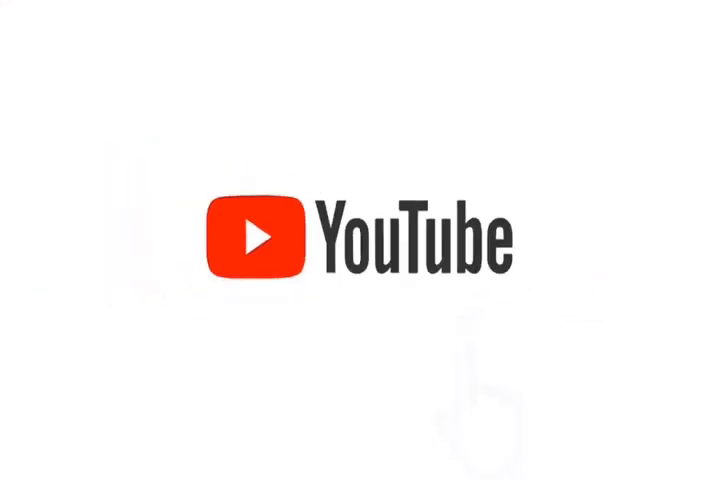
{"action": "left_click", "coordinate": [465, 290]}
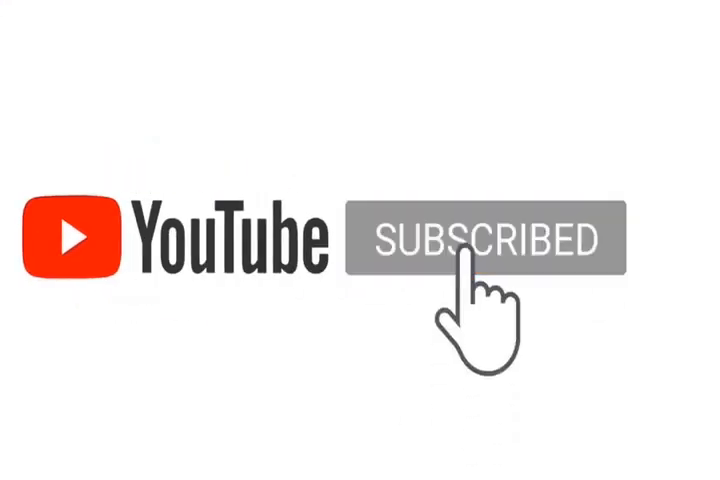